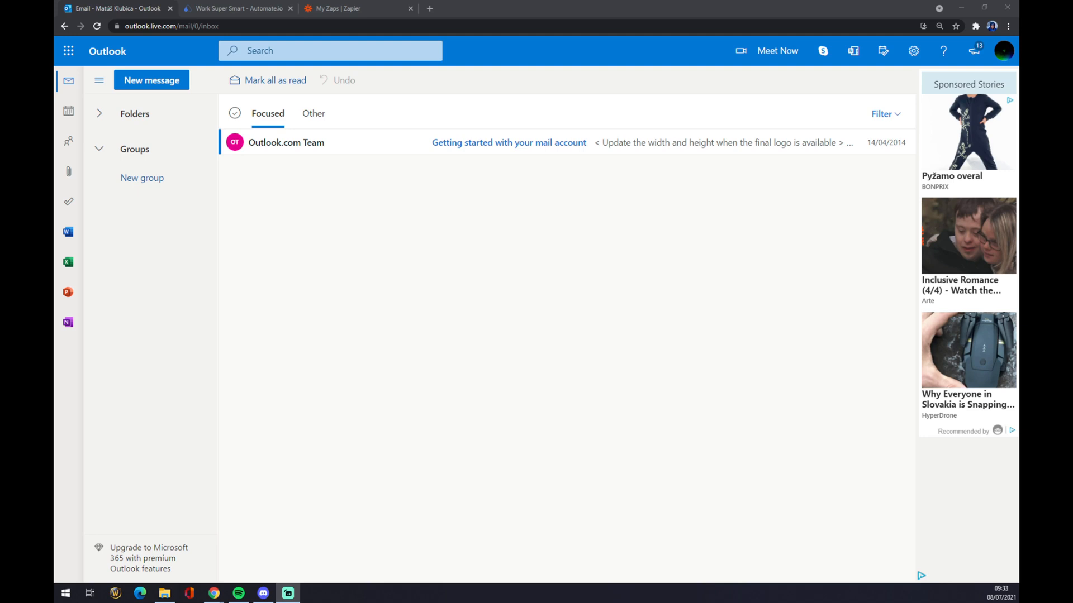
mouse_move(68, 231)
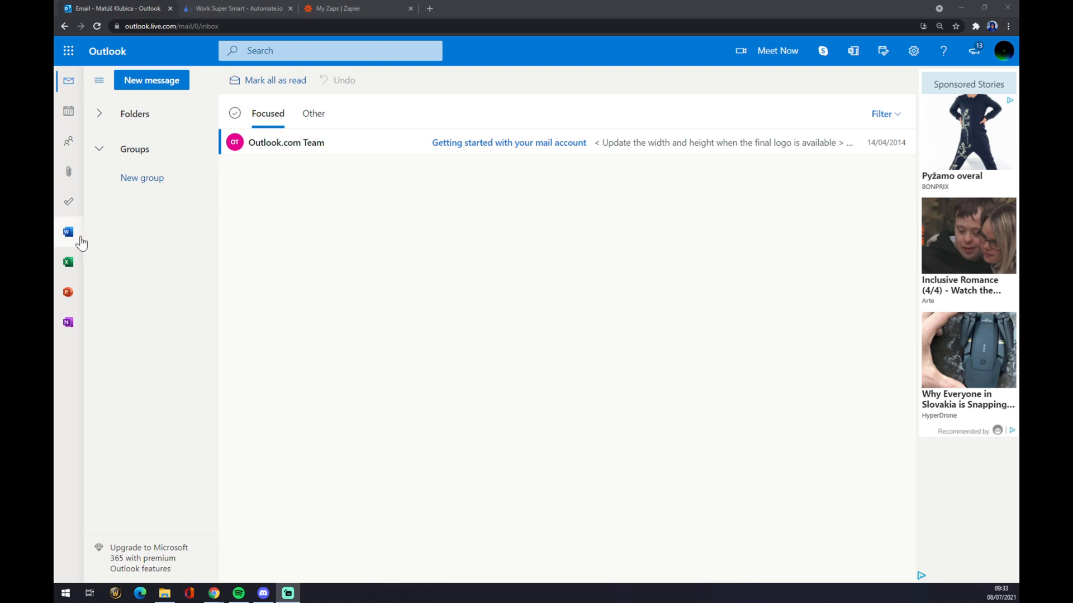
mouse_move(74, 231)
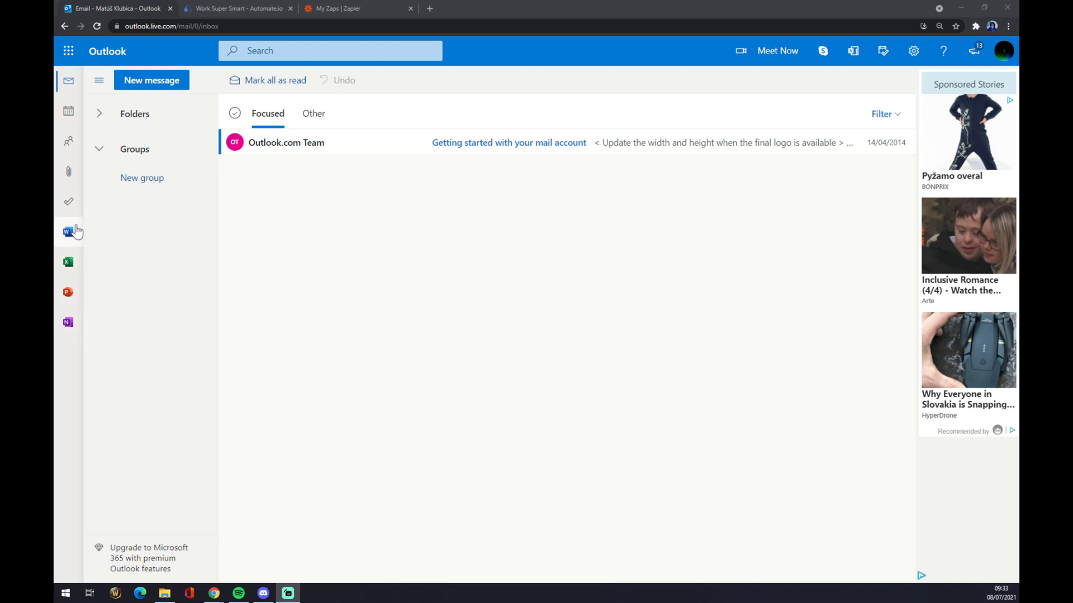
mouse_move(98, 234)
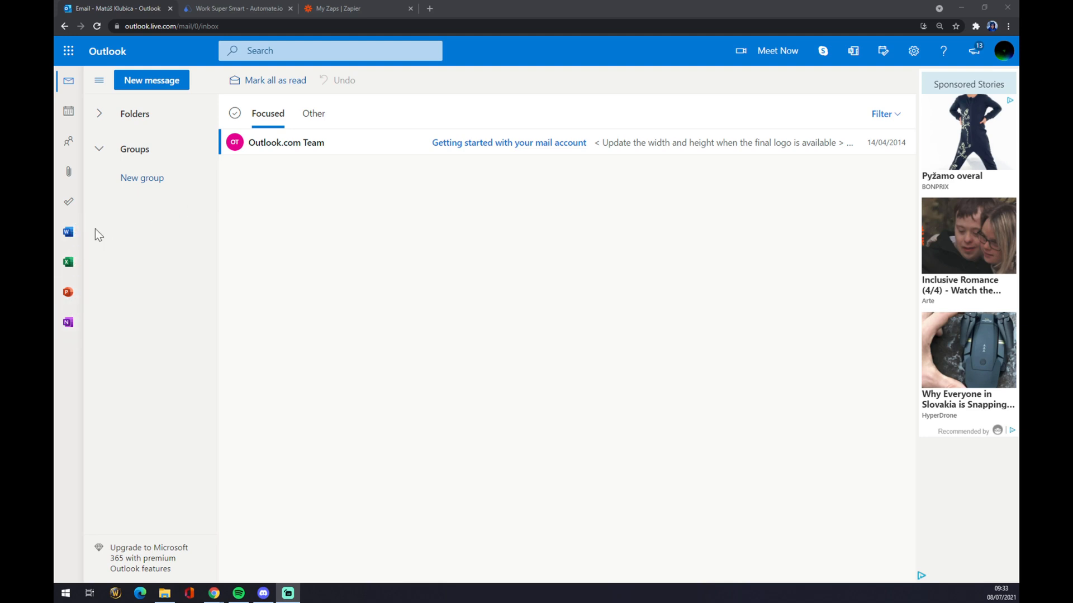
mouse_move(149, 255)
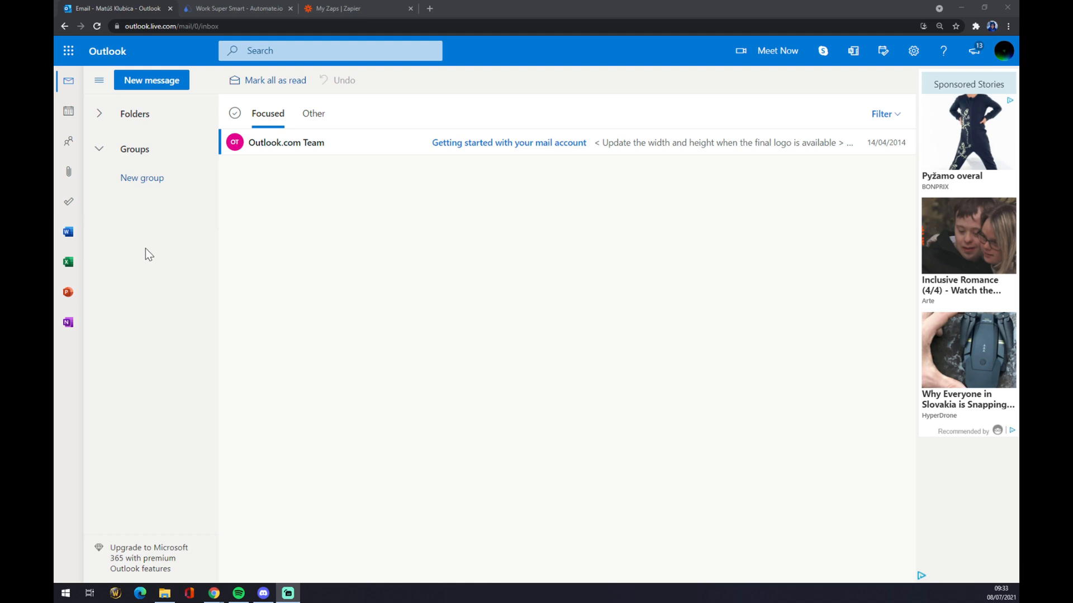
mouse_move(164, 277)
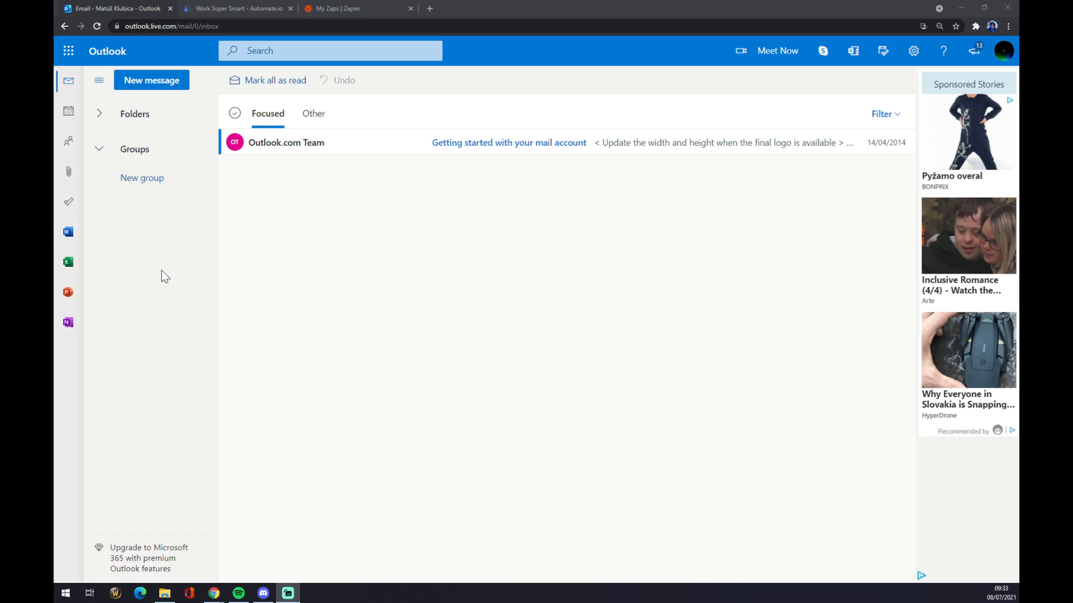
mouse_move(238, 9)
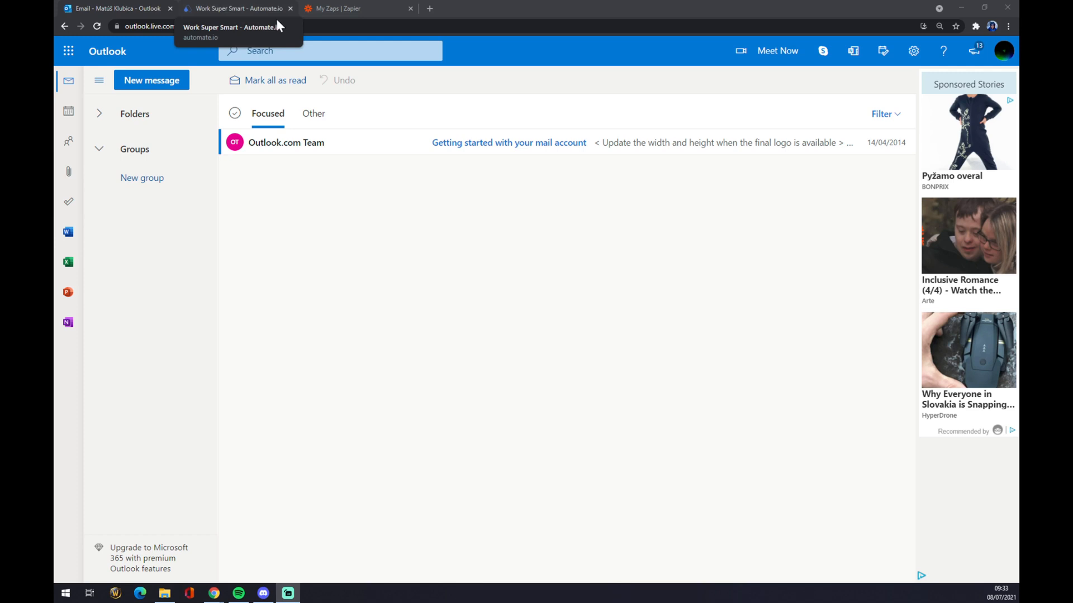
Glance at the Automate.io homepage, then return to Zapier's My Zaps dashboard
left_click(349, 9)
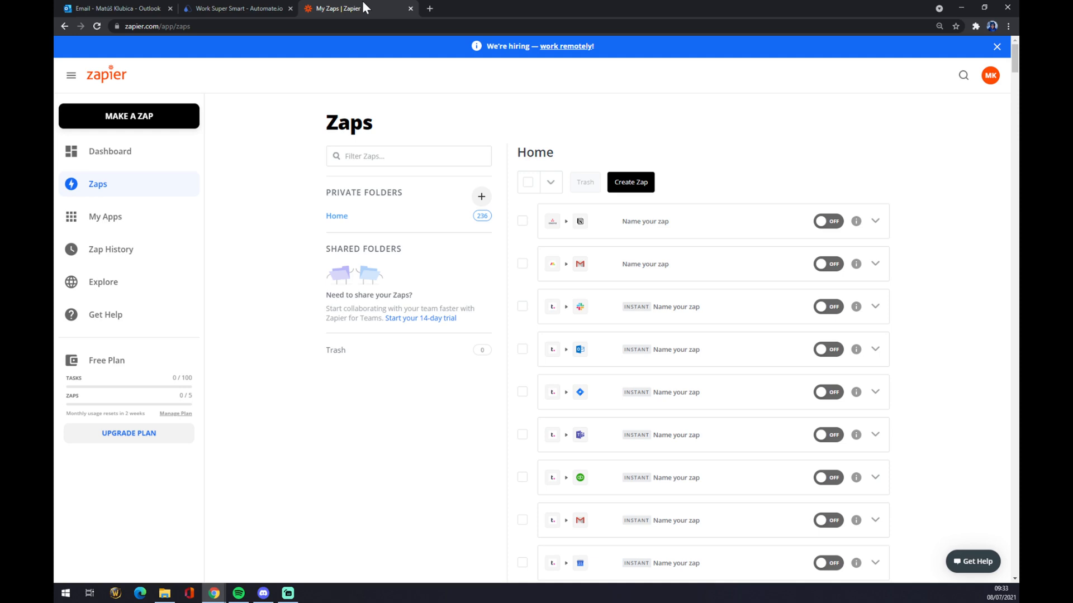
left_click(235, 8)
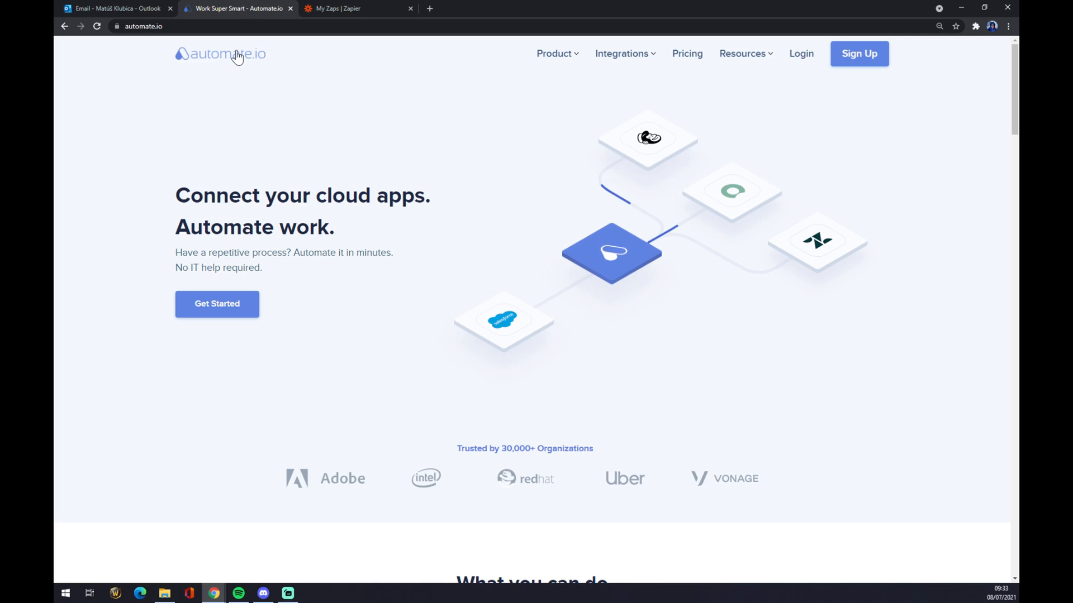
left_click(356, 8)
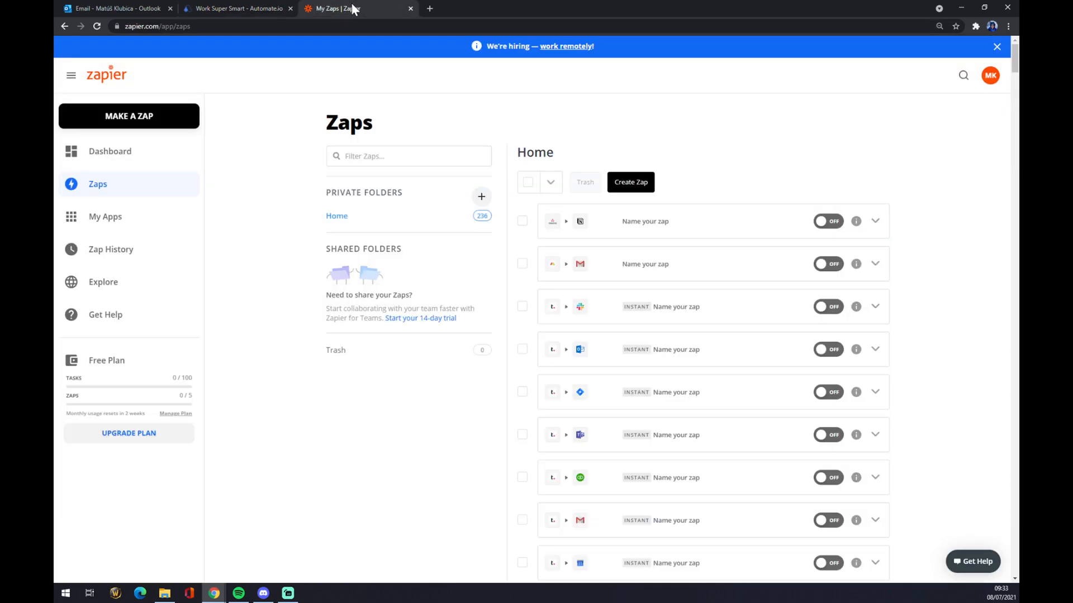
mouse_move(354, 10)
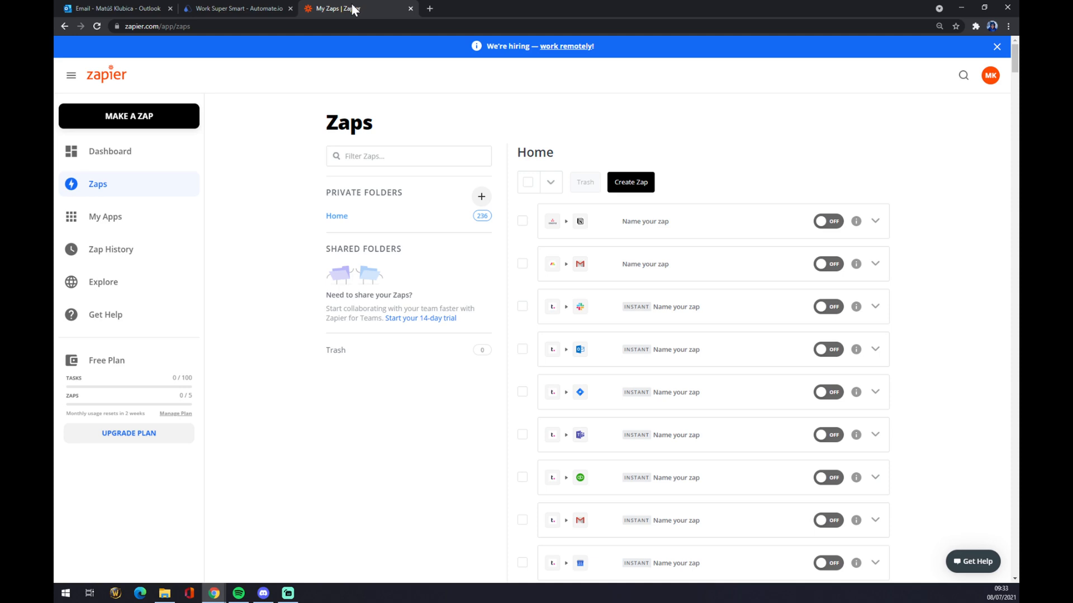
mouse_move(246, 155)
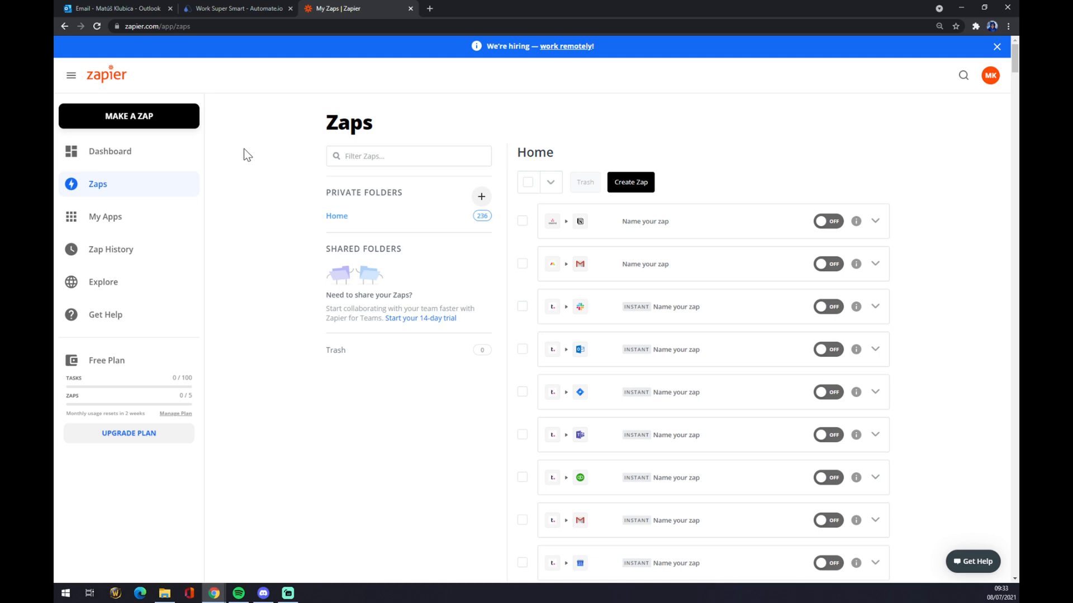
mouse_move(477, 162)
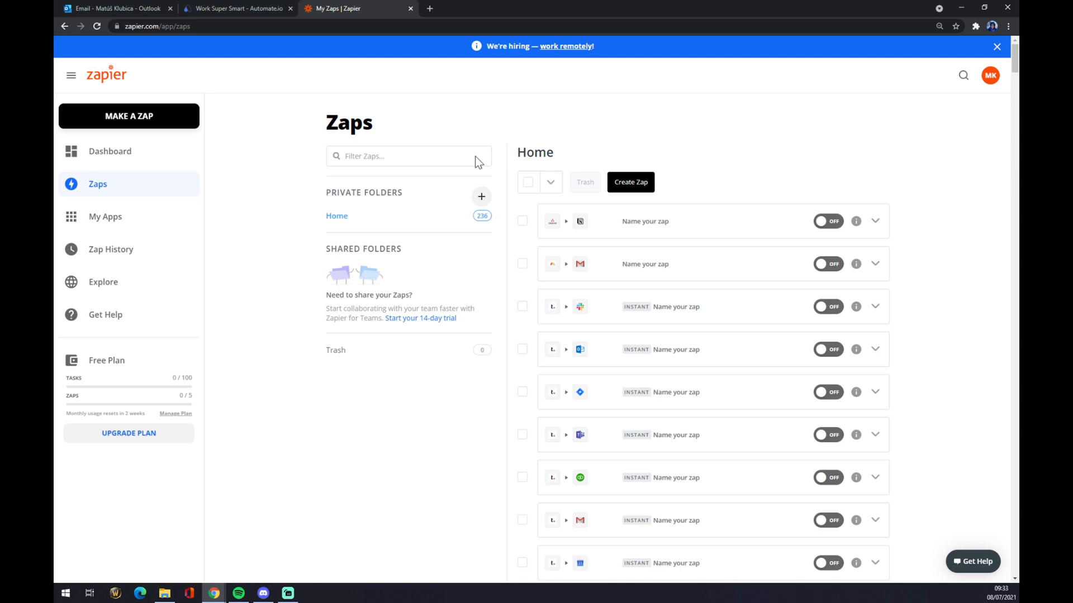
mouse_move(129, 116)
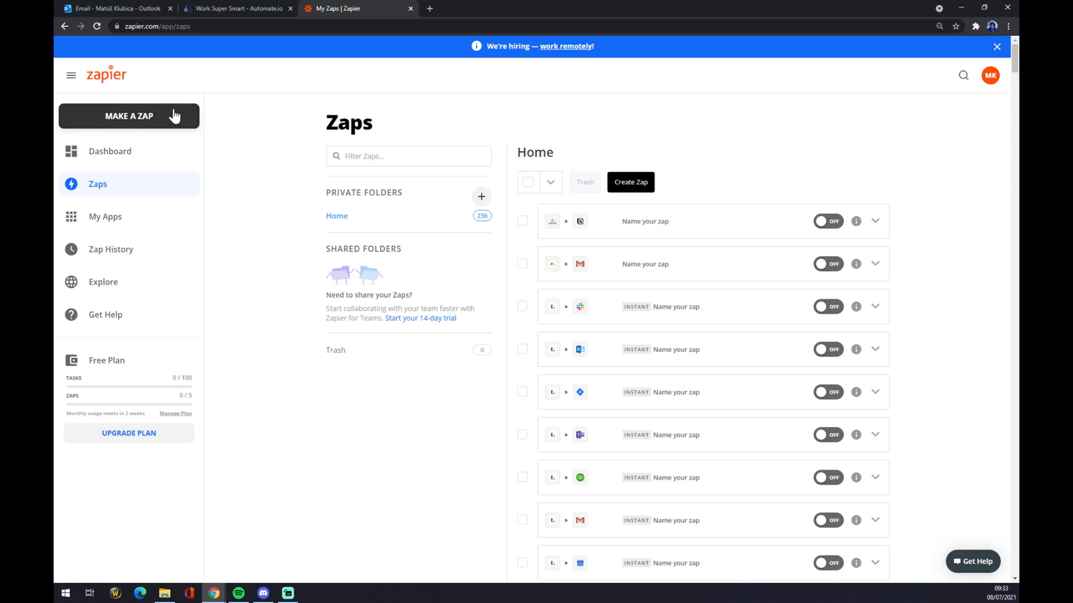
mouse_move(160, 125)
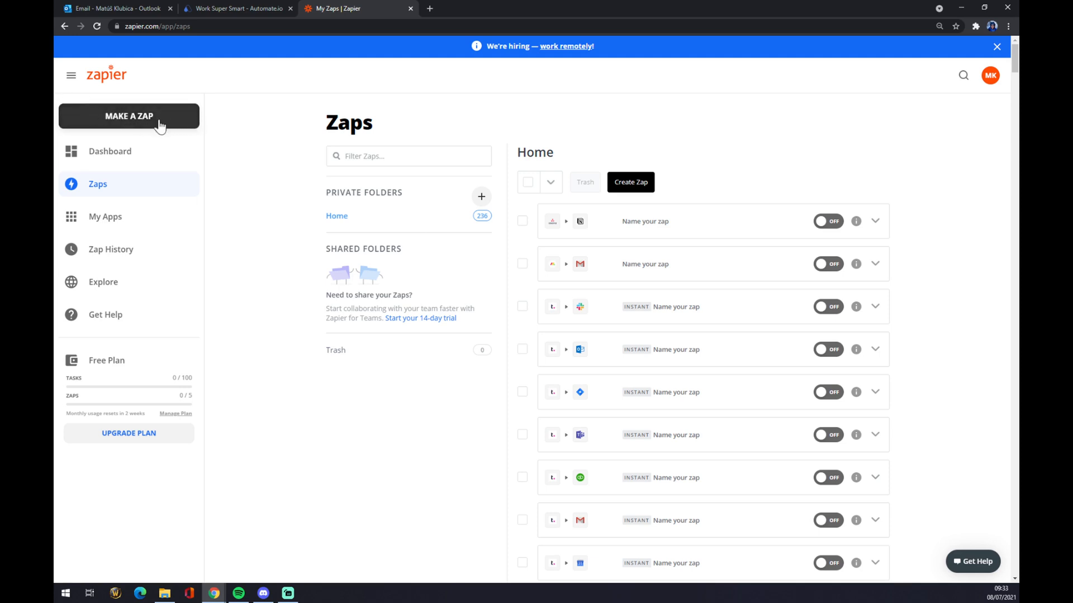
mouse_move(176, 125)
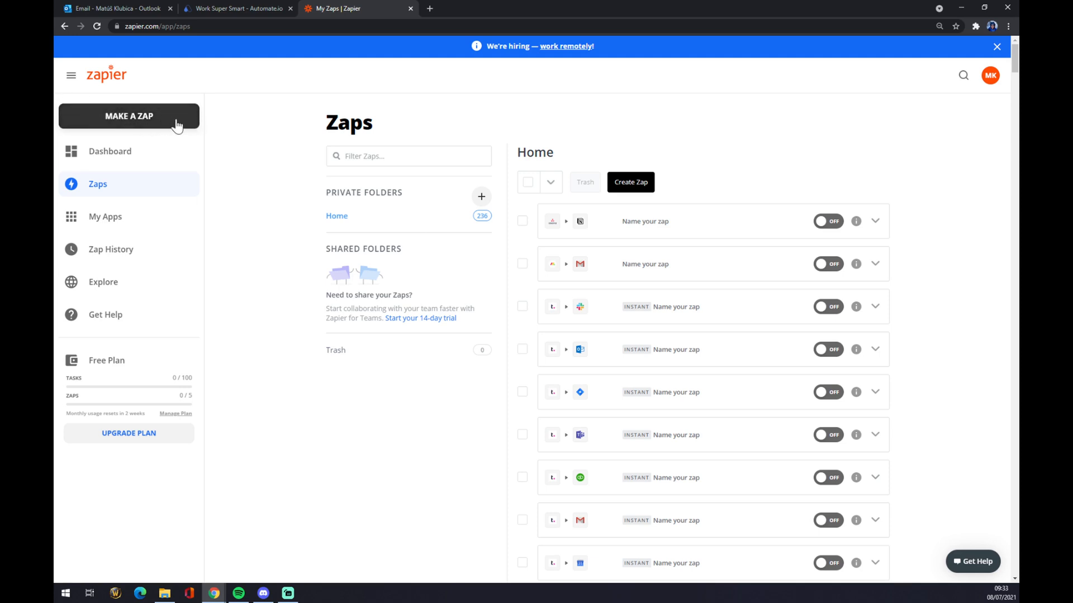
Create a new zap and name it 'Outlook to trello'
left_click(128, 115)
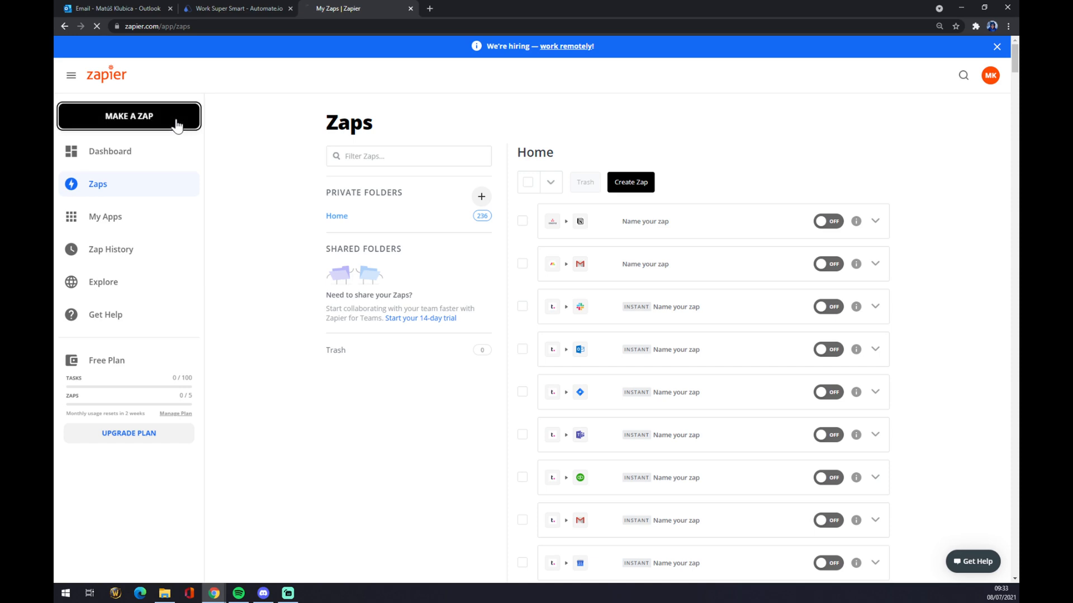
left_click(129, 115)
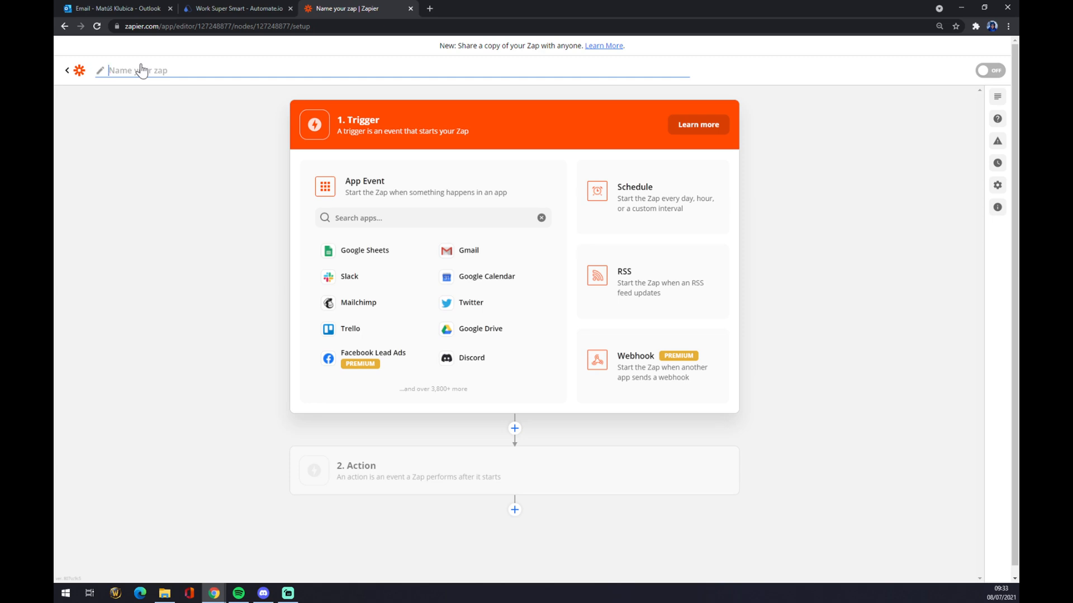
type("Outlook")
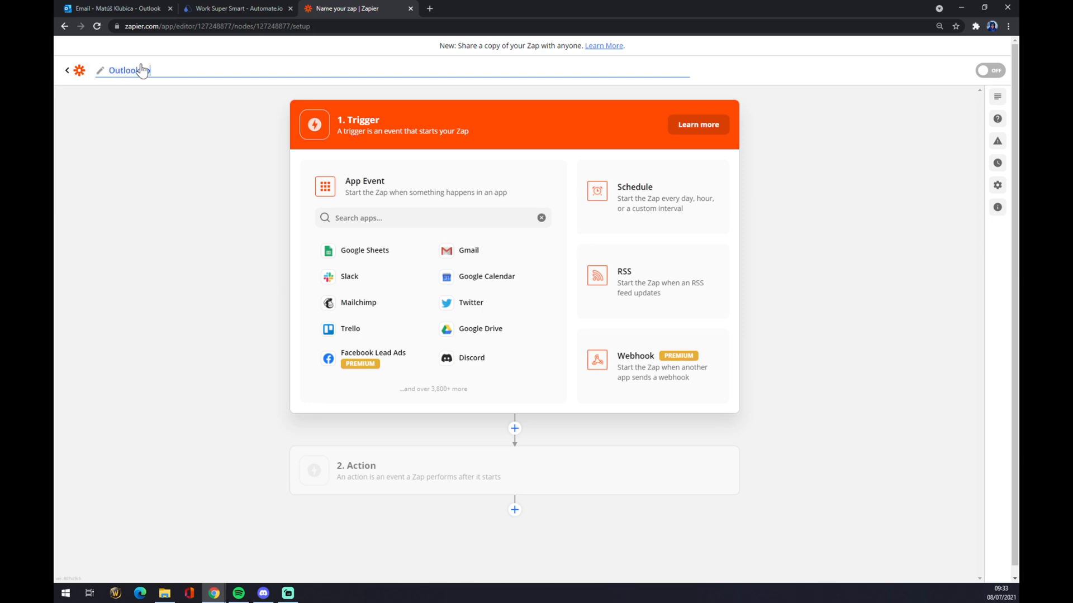
type("w")
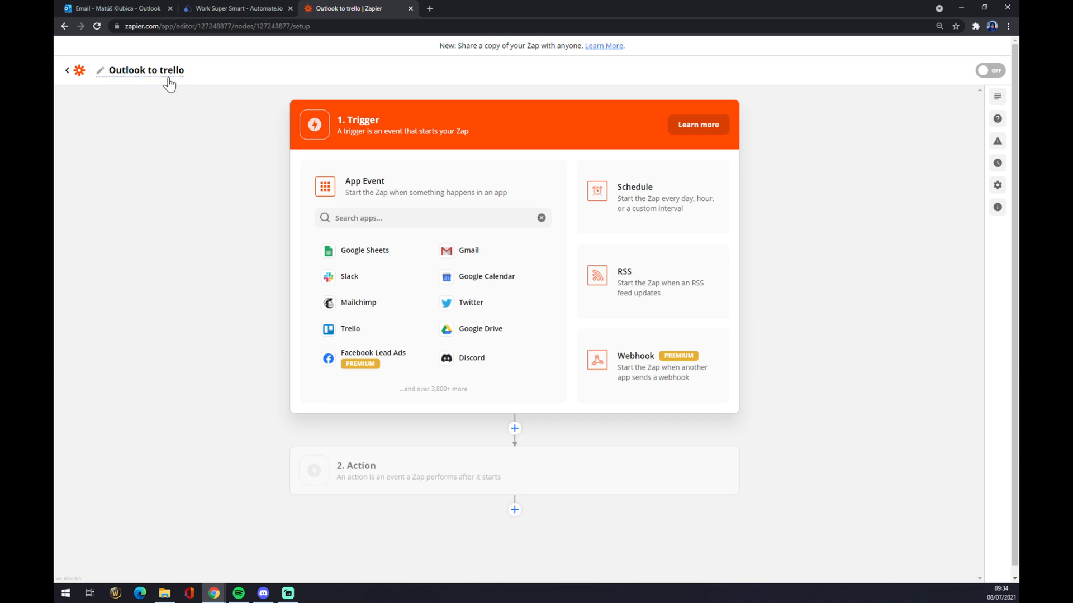
mouse_move(183, 84)
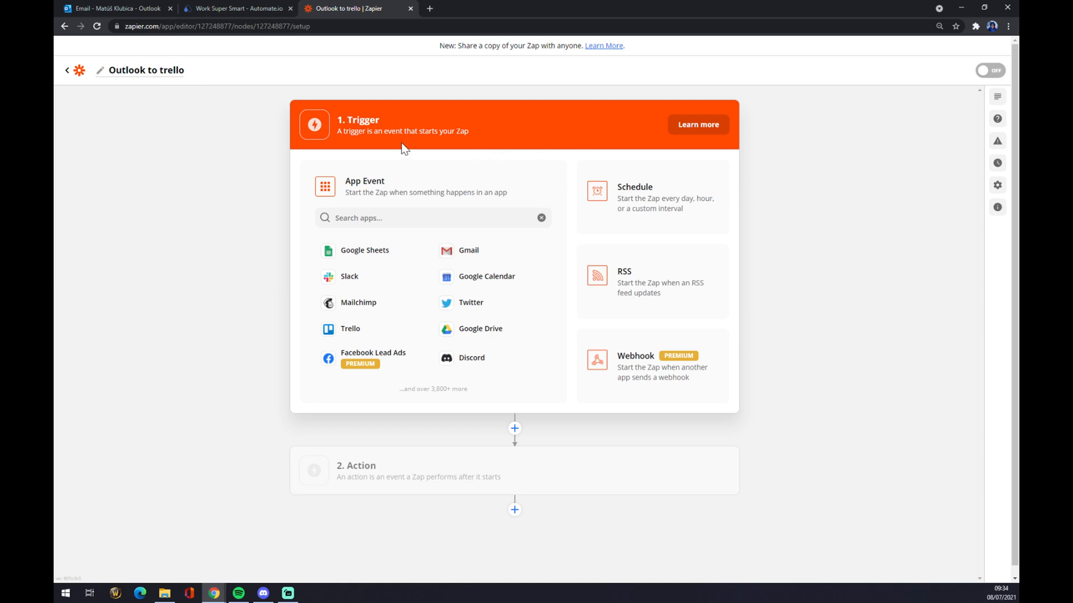
mouse_move(292, 96)
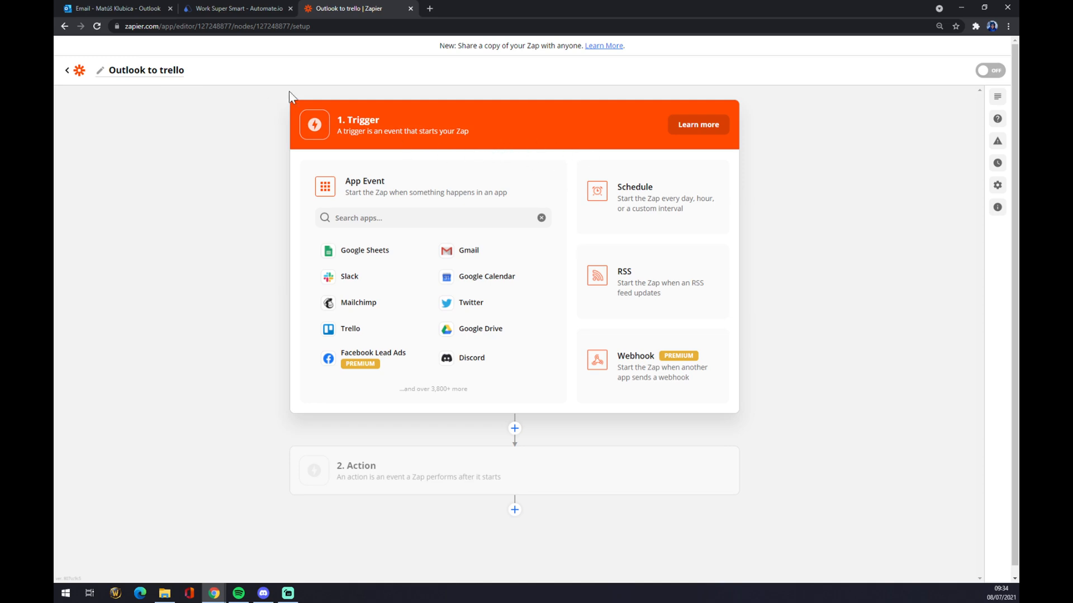
mouse_move(438, 115)
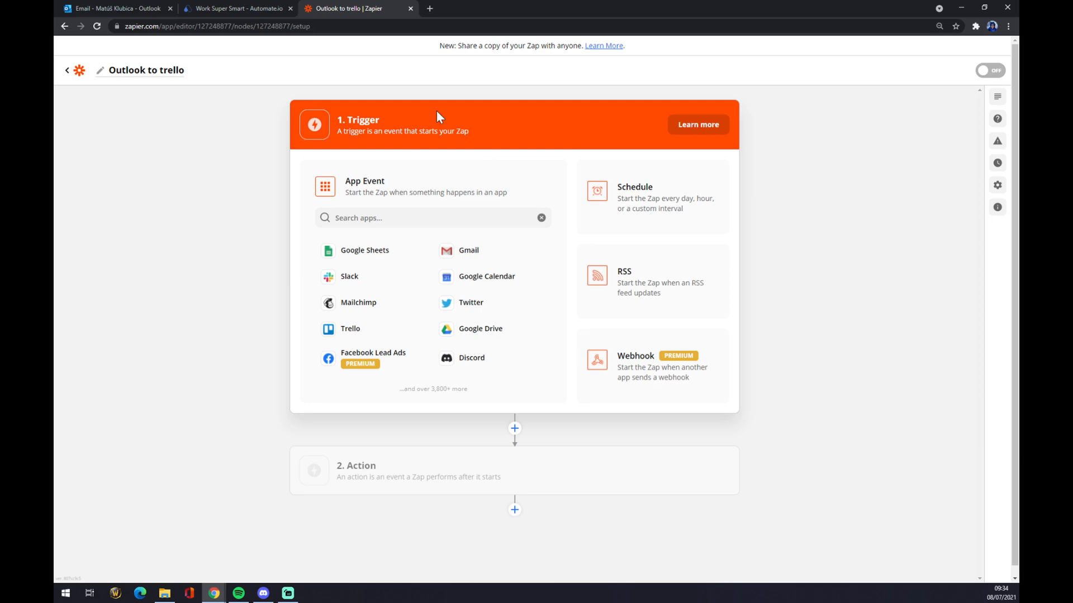
Search 'outlo' and choose Microsoft Outlook as the trigger app
left_click(432, 217)
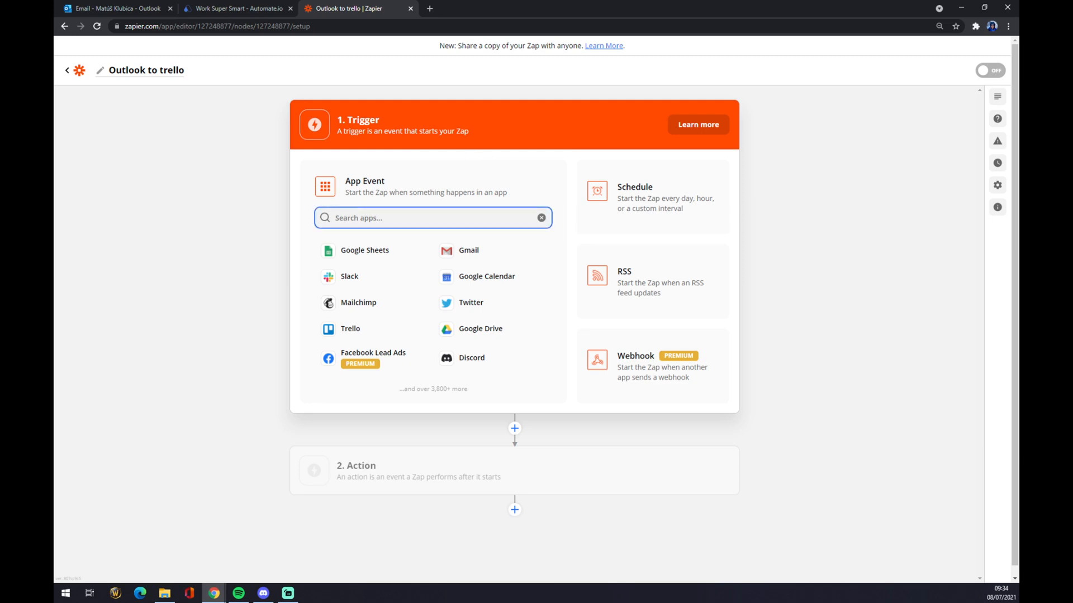
mouse_move(365, 162)
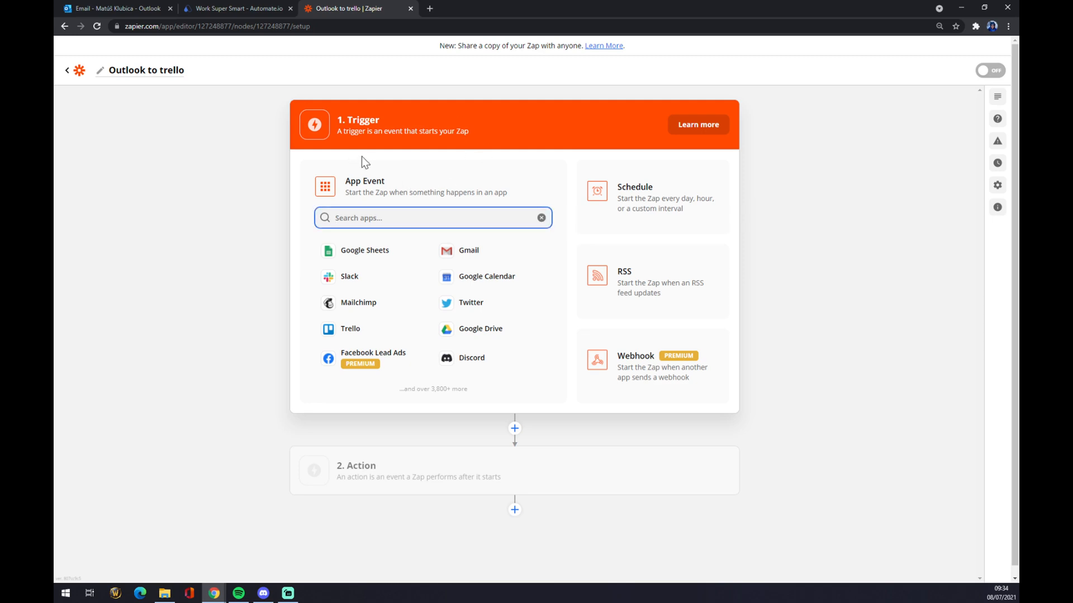
type("outloo")
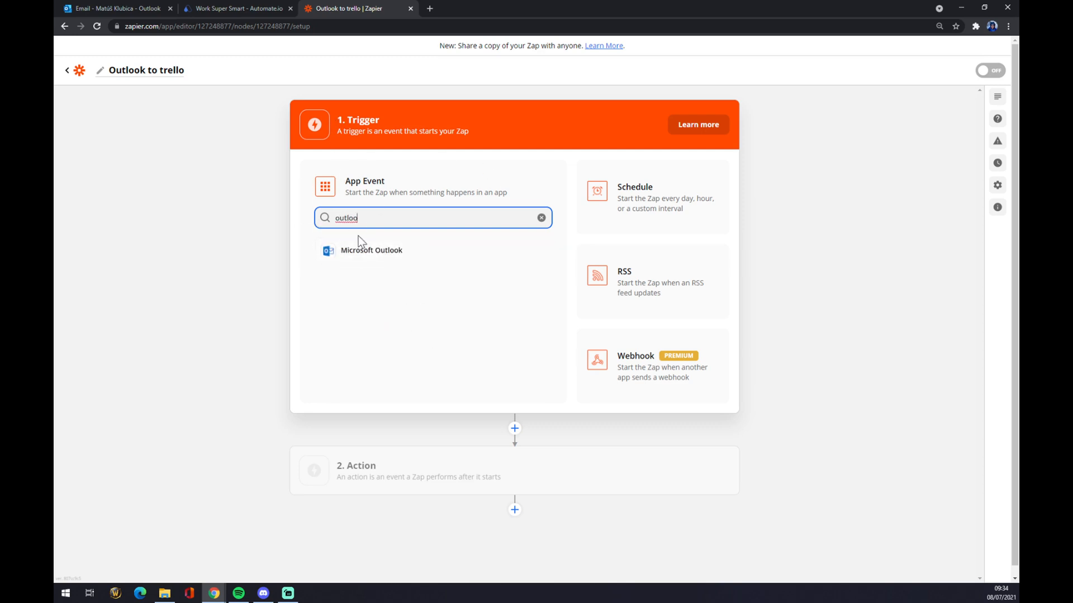
left_click(372, 250)
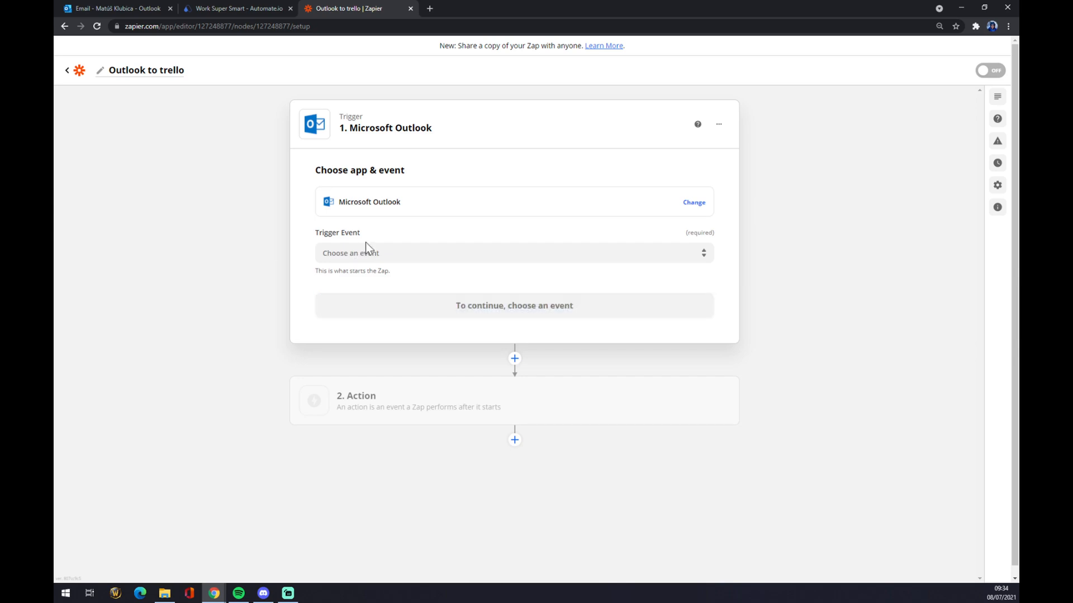
mouse_move(355, 230)
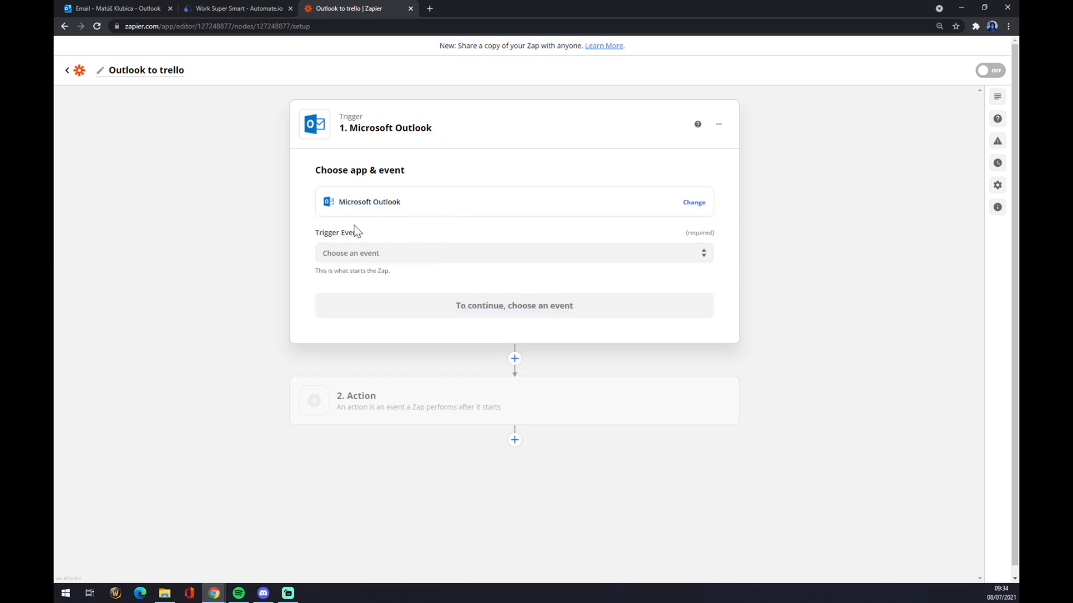
Choose New Contact as the Microsoft Outlook trigger event
left_click(514, 253)
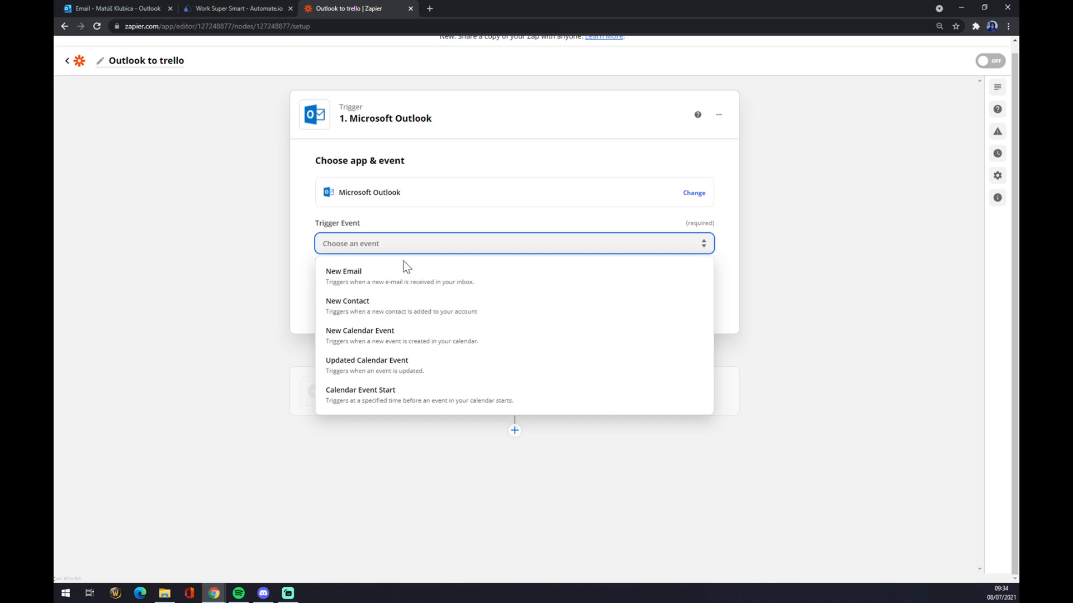
mouse_move(395, 306)
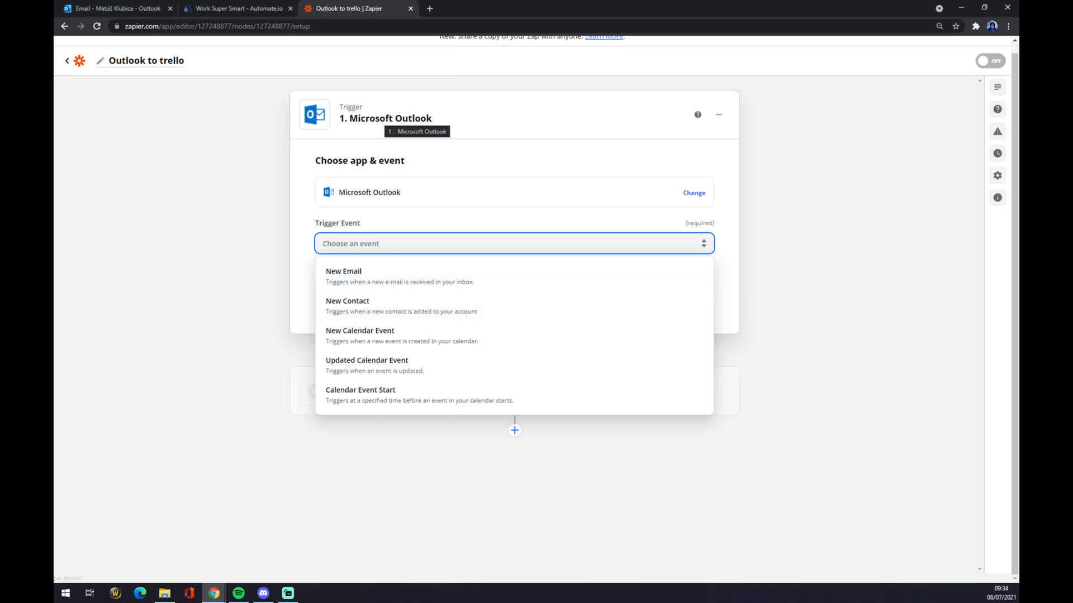
mouse_move(346, 140)
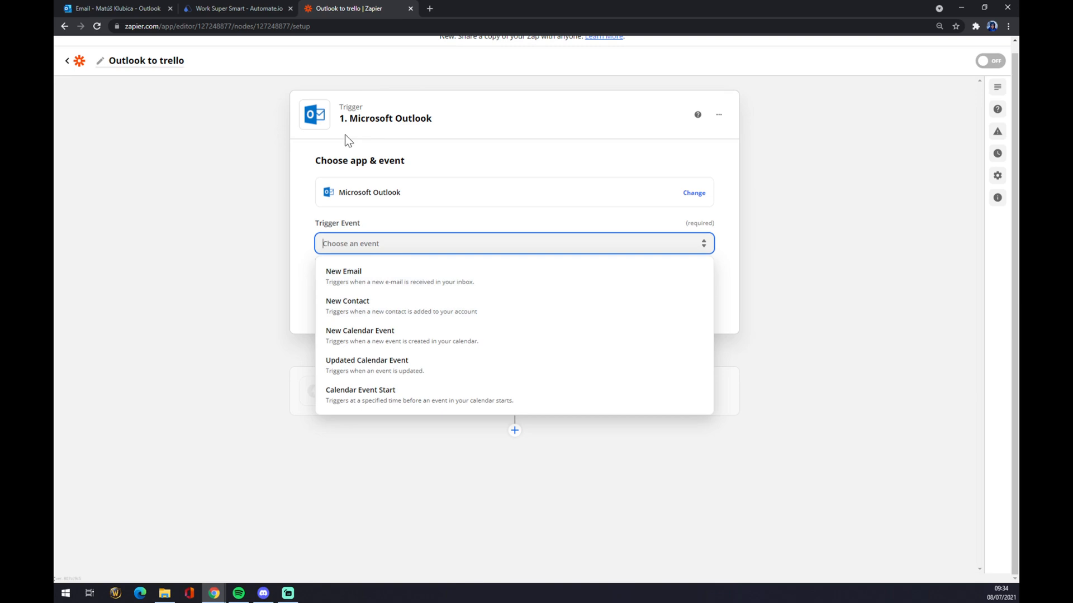
mouse_move(340, 135)
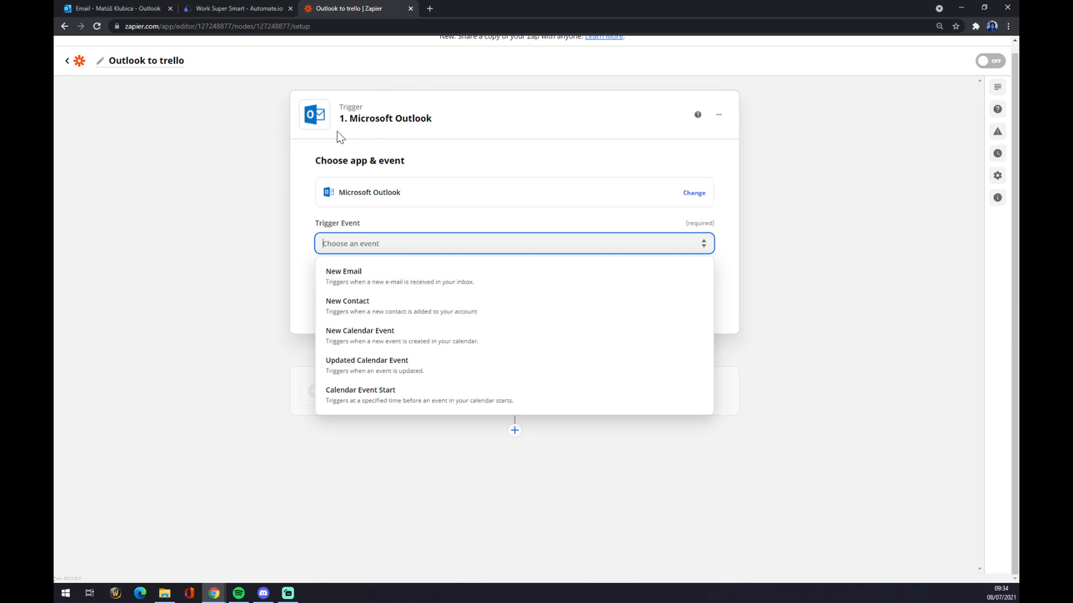
mouse_move(383, 277)
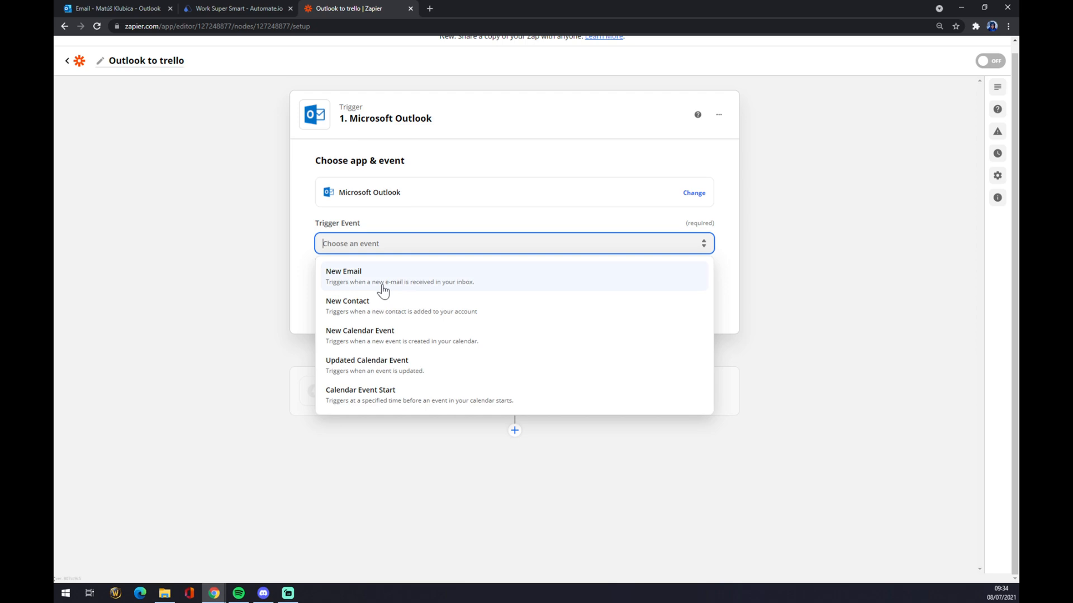
mouse_move(374, 365)
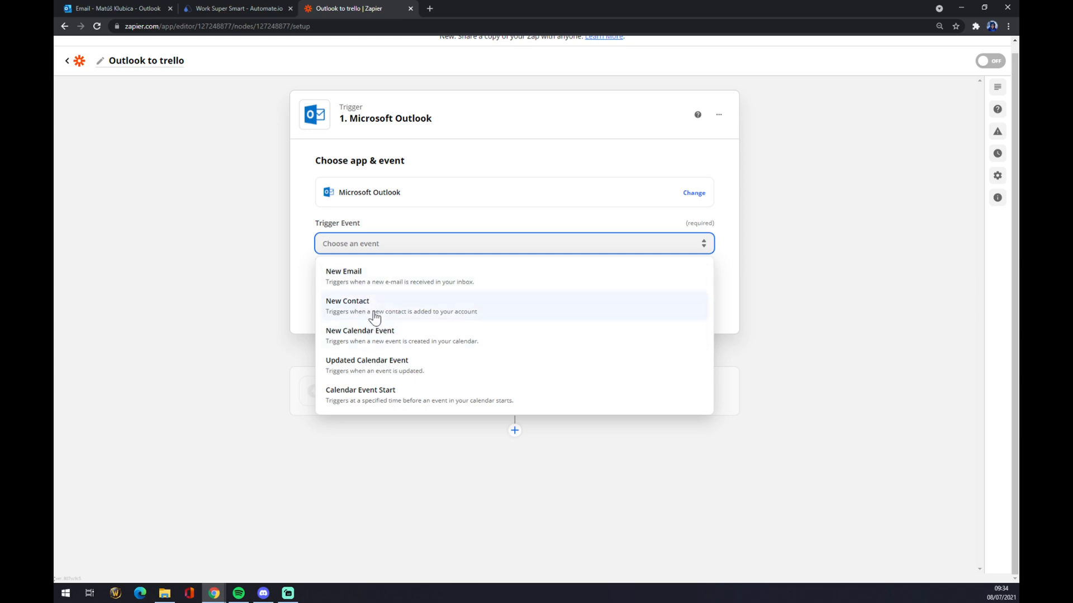
left_click(347, 301)
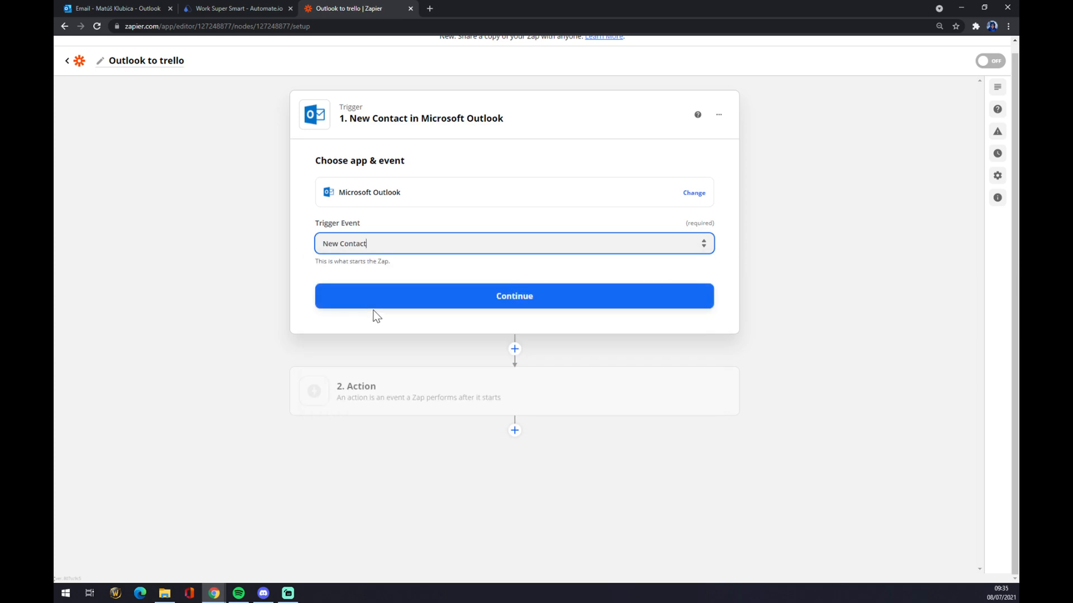
Connect the existing Microsoft Outlook account to the trigger and proceed to its setup
left_click(514, 295)
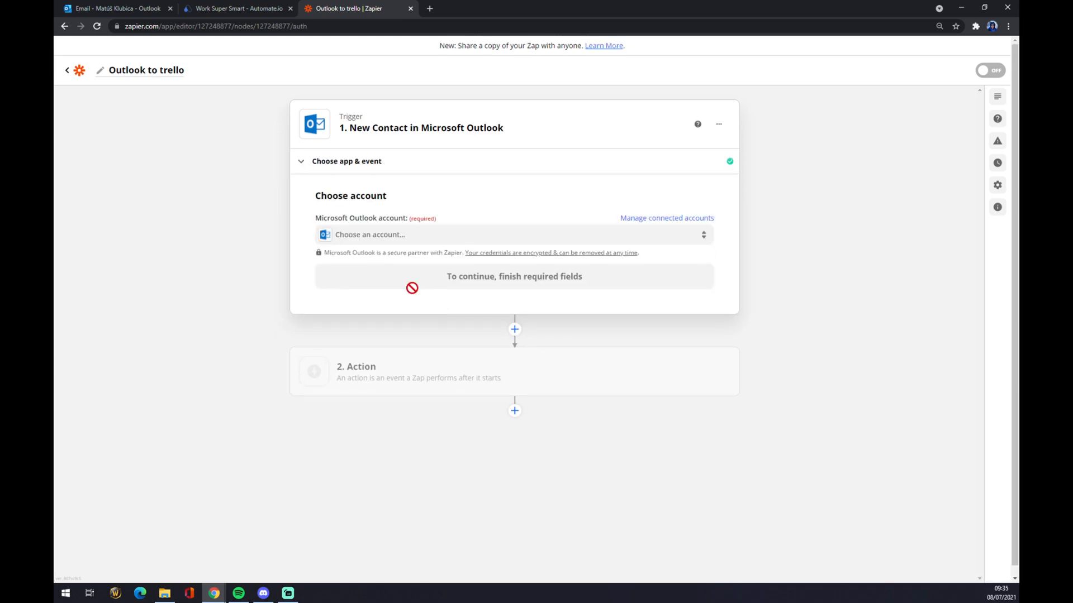
left_click(514, 235)
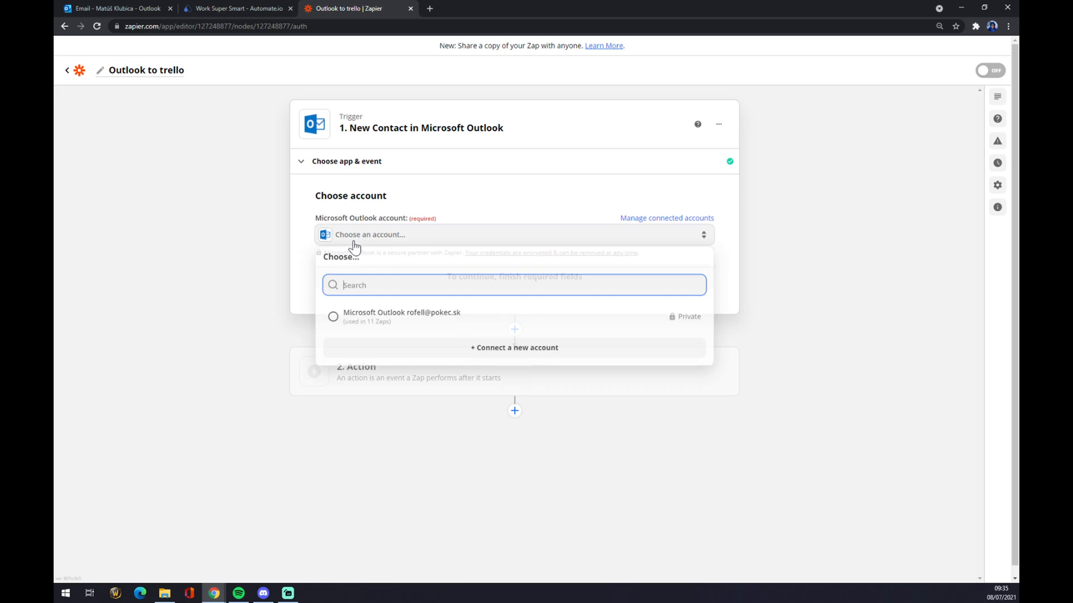
left_click(333, 317)
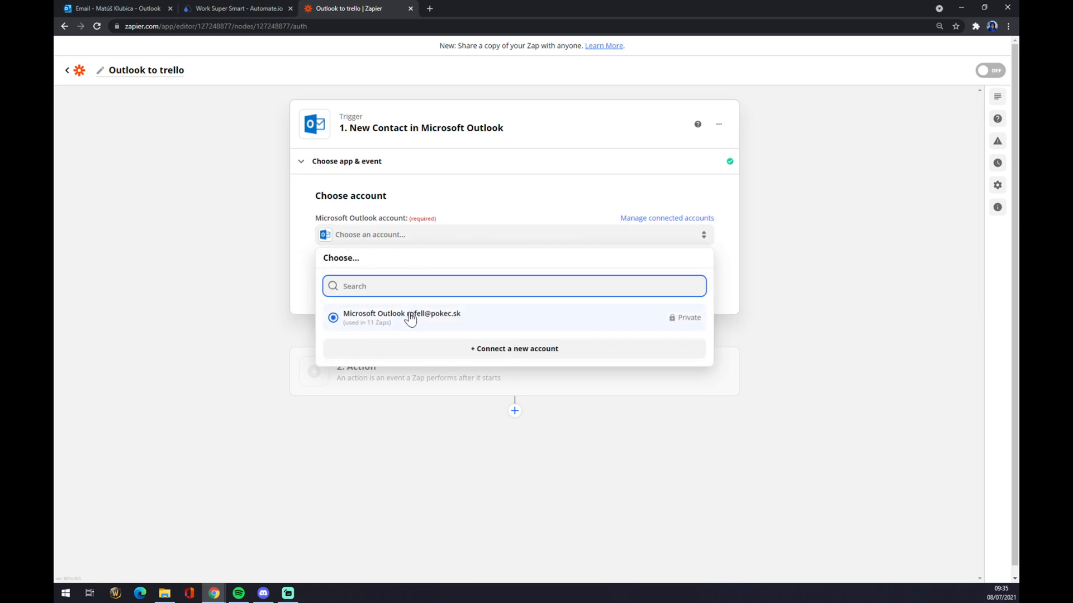
left_click(402, 317)
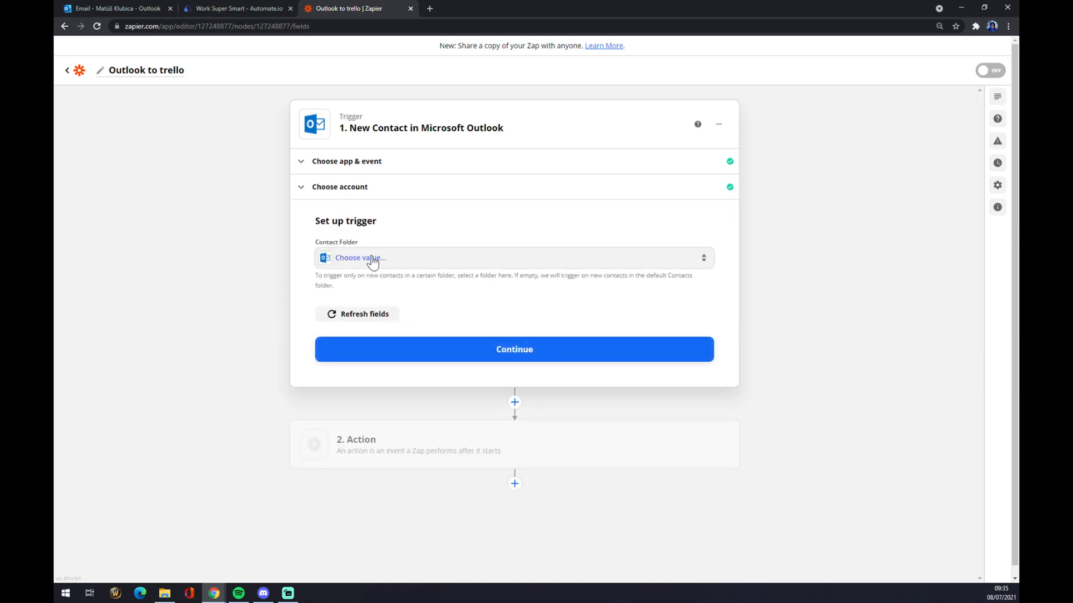
left_click(514, 258)
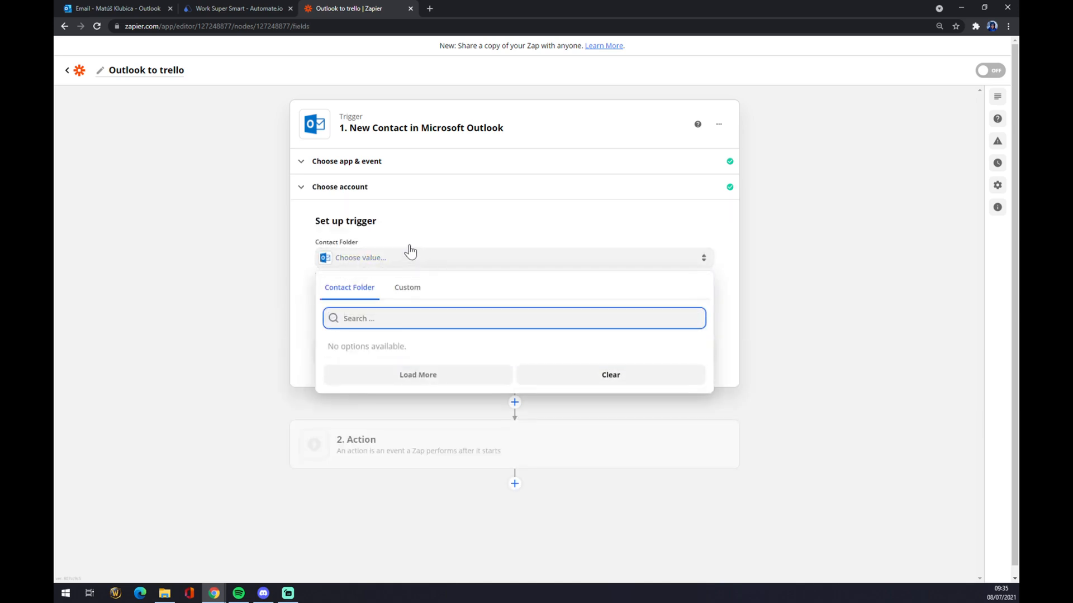
mouse_move(220, 287)
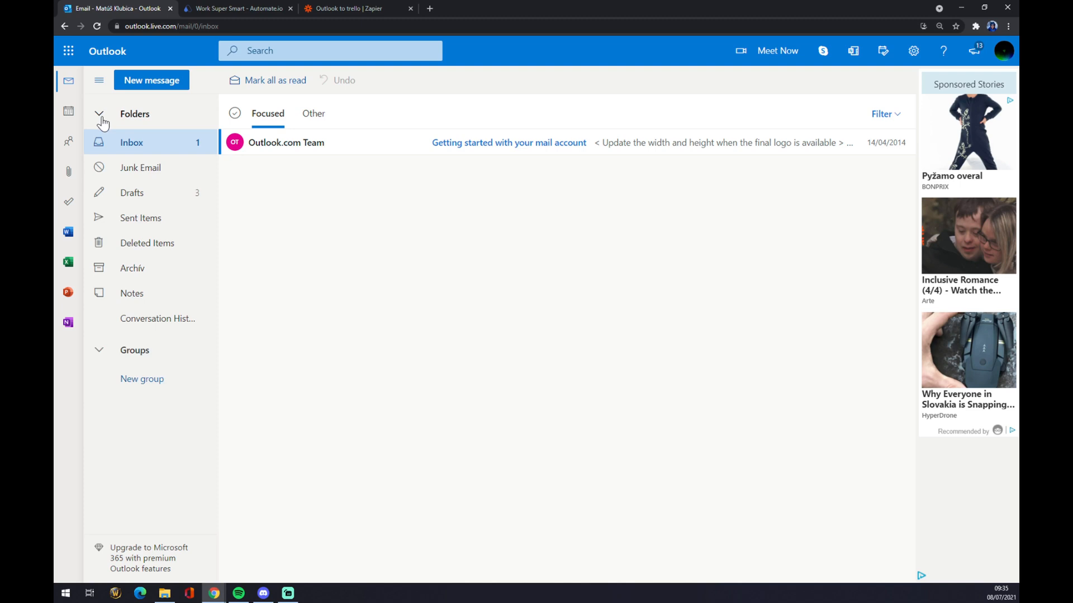
left_click(351, 8)
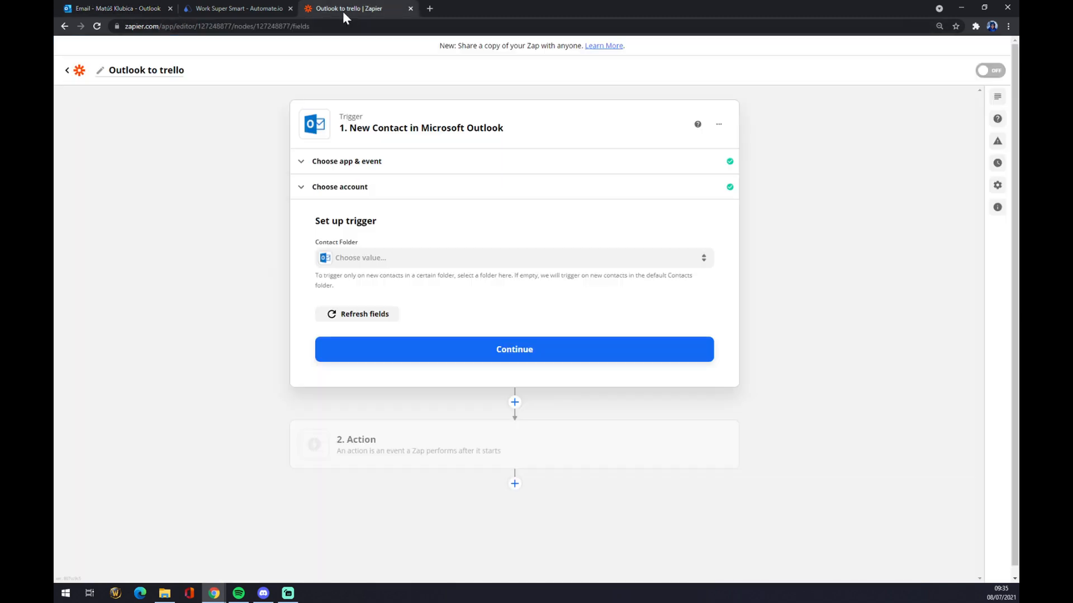
mouse_move(425, 353)
type("tr")
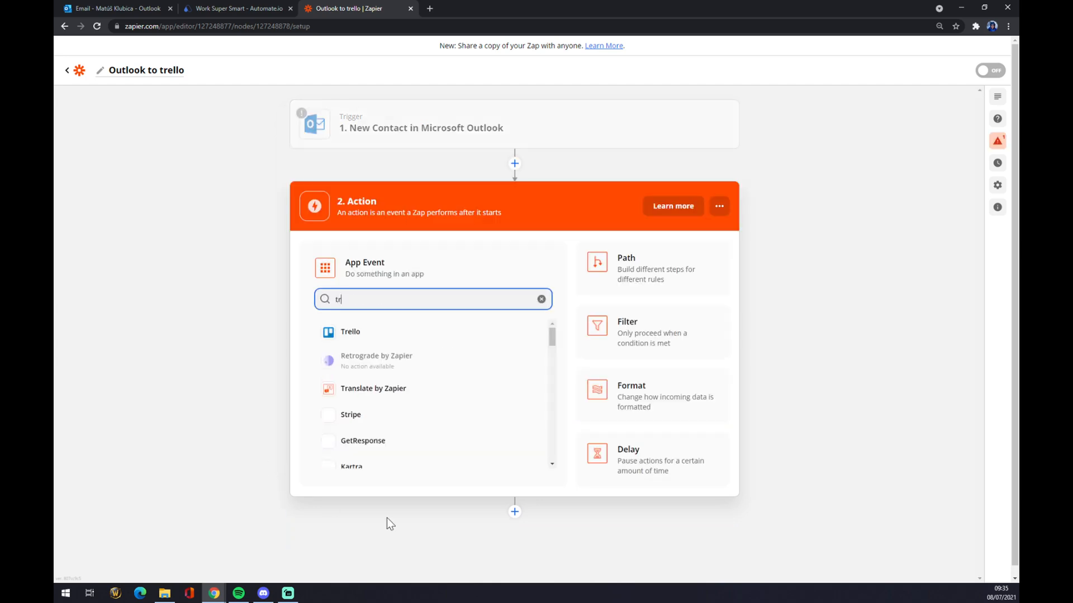
Search 'trello' and choose Trello as the action app
type("ello")
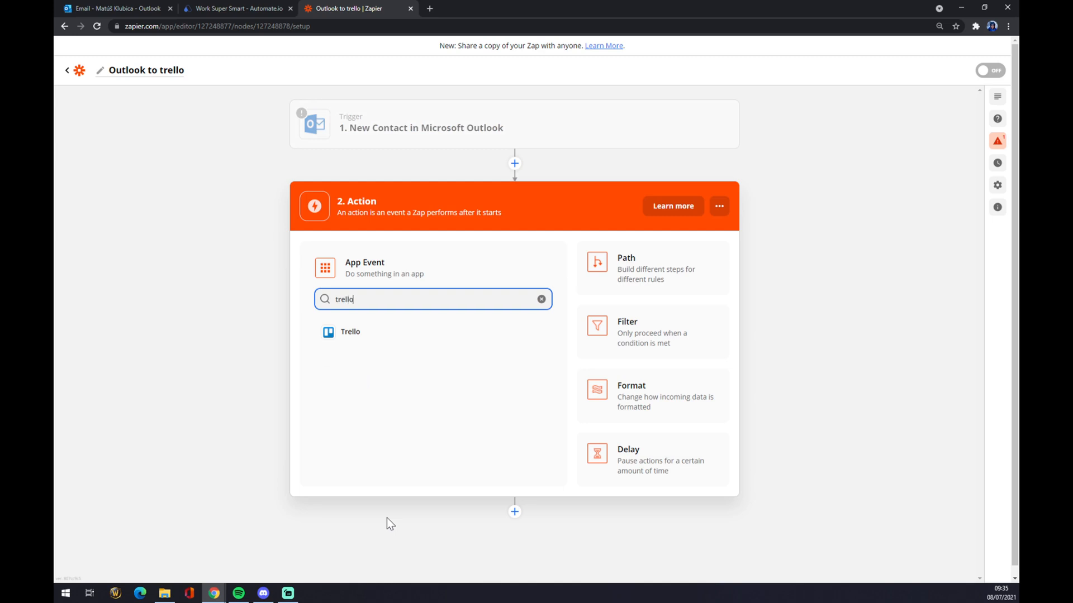
left_click(350, 332)
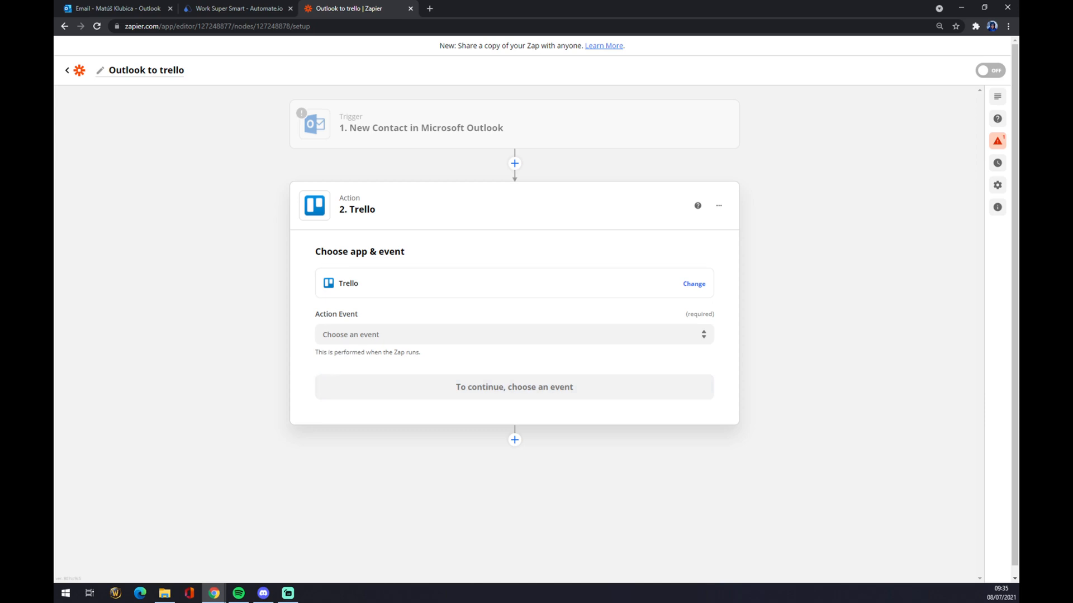
Choose Create Card as the Trello action event and continue
left_click(513, 335)
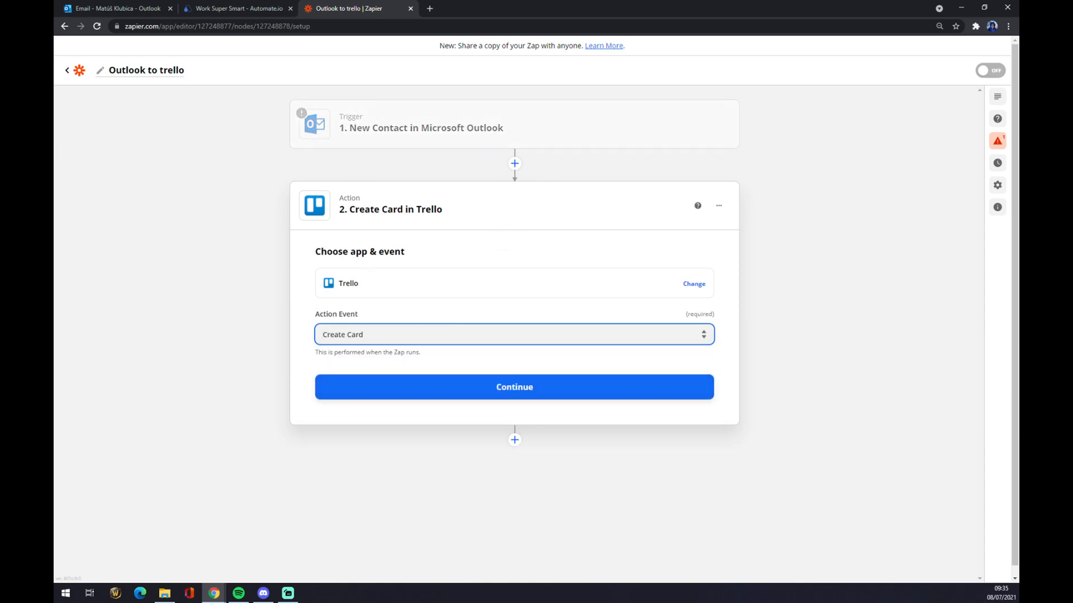
left_click(514, 386)
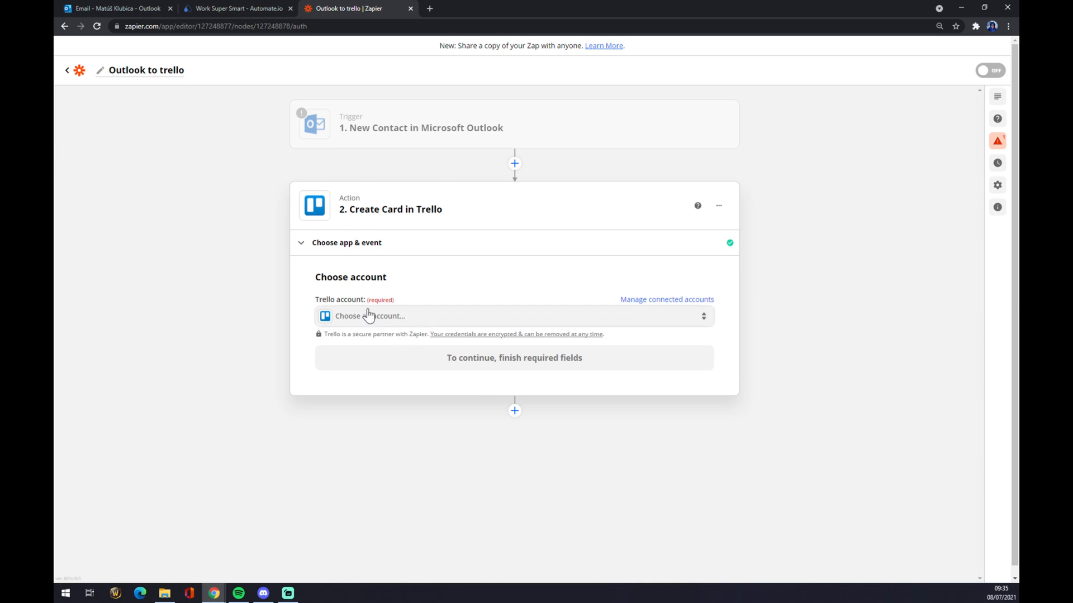
mouse_move(387, 323)
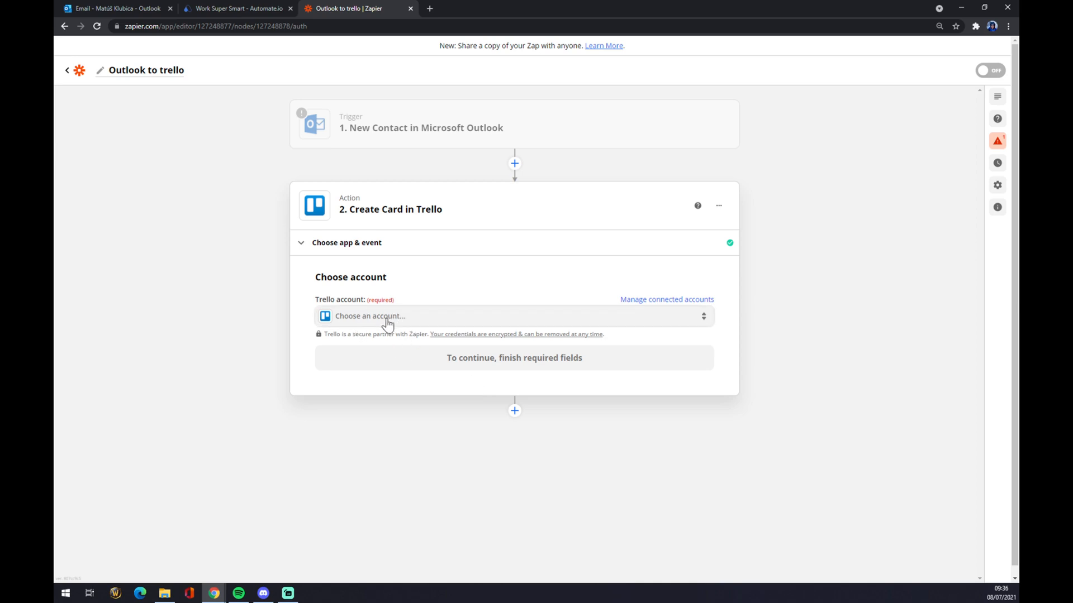
mouse_move(384, 327)
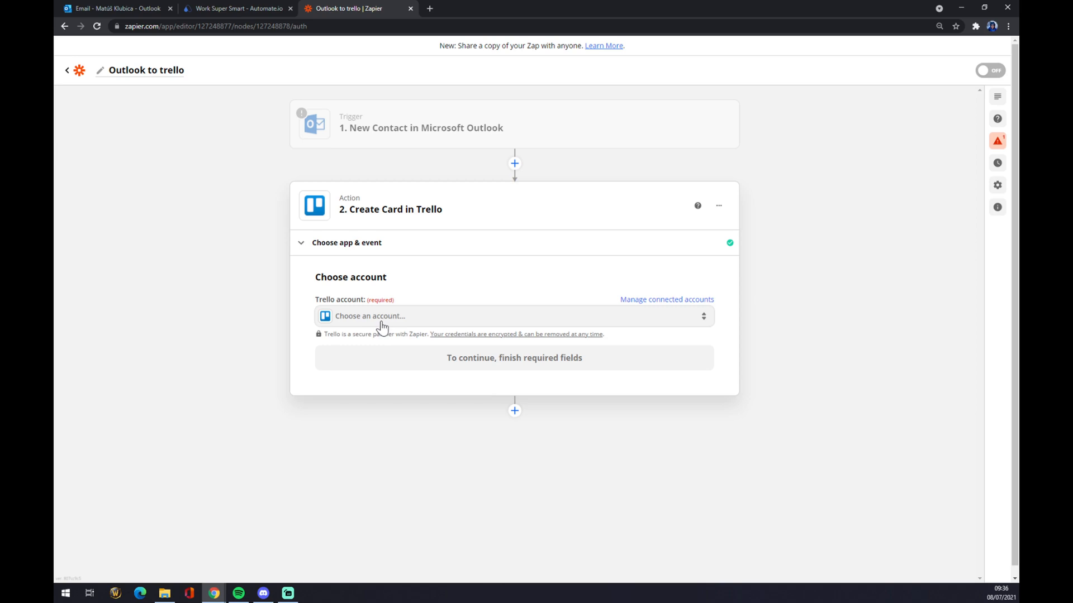